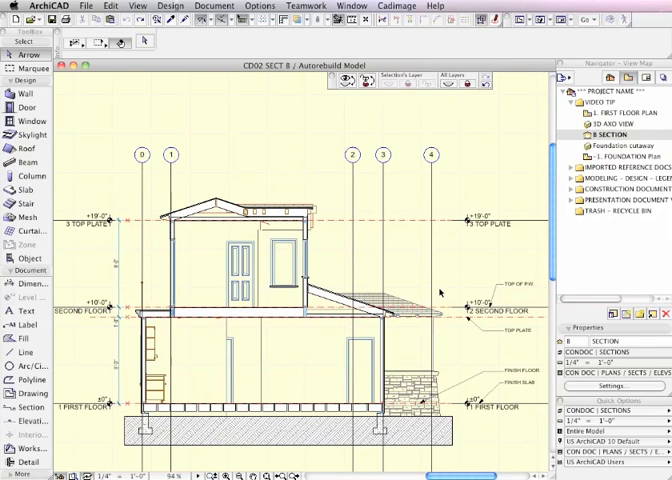
mouse_move(440, 292)
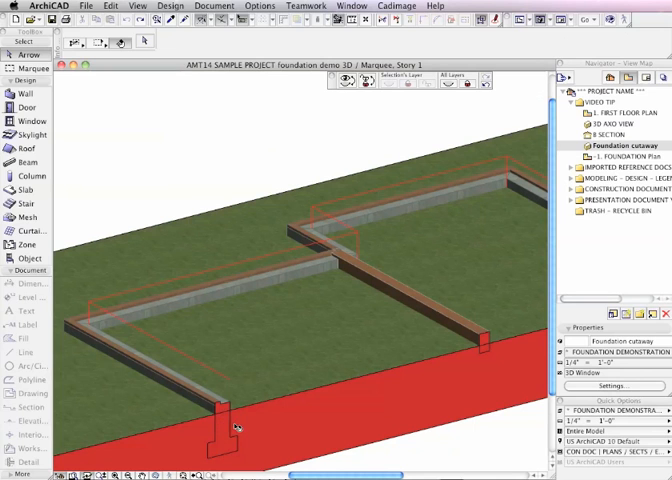
Step: Select the front foundation wall and open its chosen profile in the Profile Manager for editing
click(224, 404)
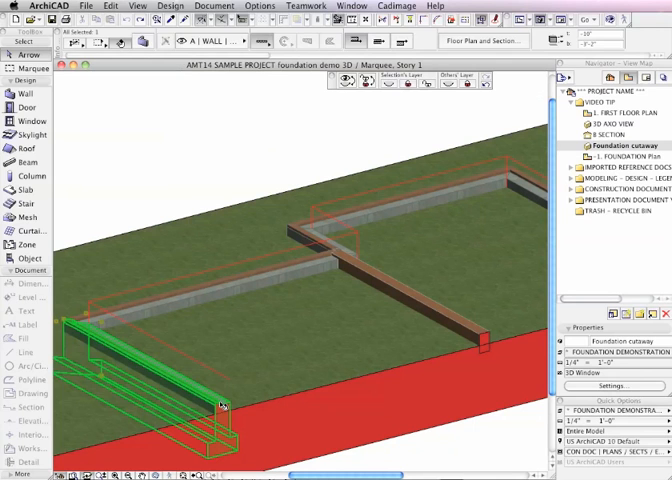
click(220, 404)
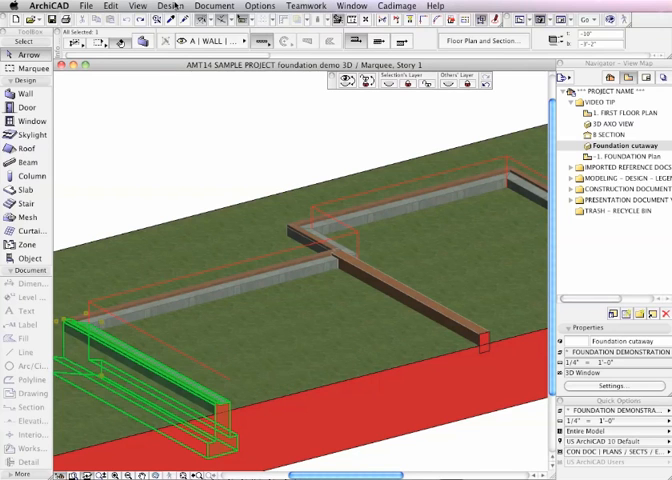
click(168, 4)
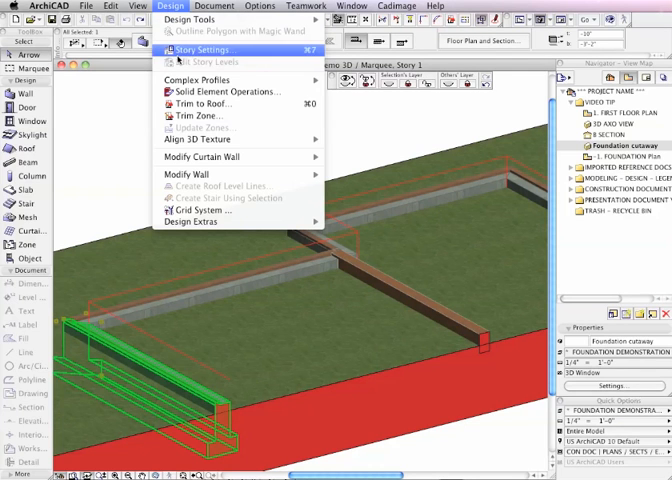
mouse_move(200, 80)
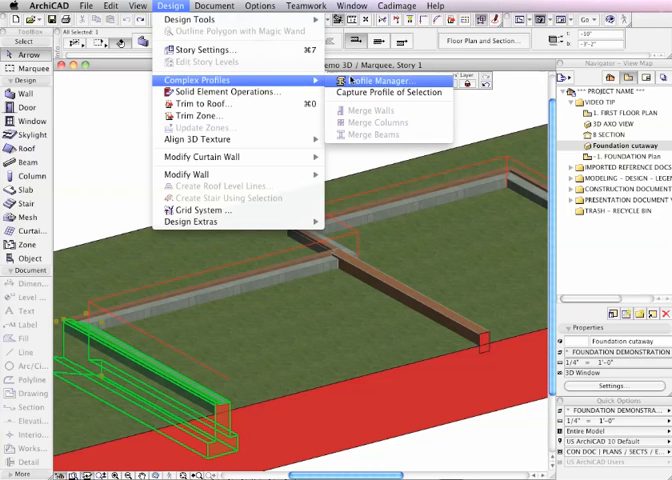
click(370, 80)
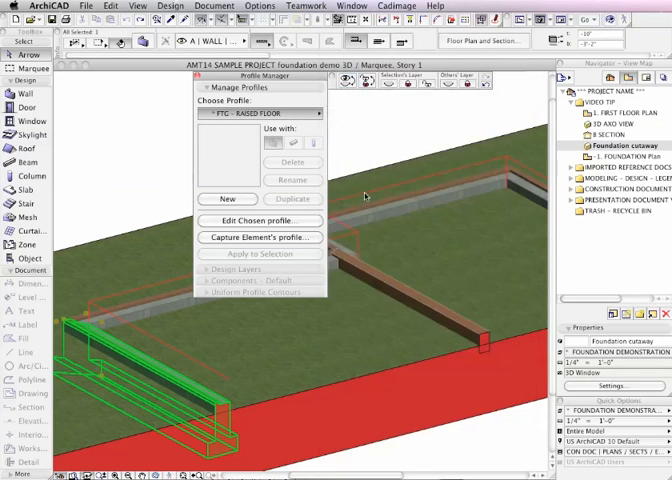
click(256, 220)
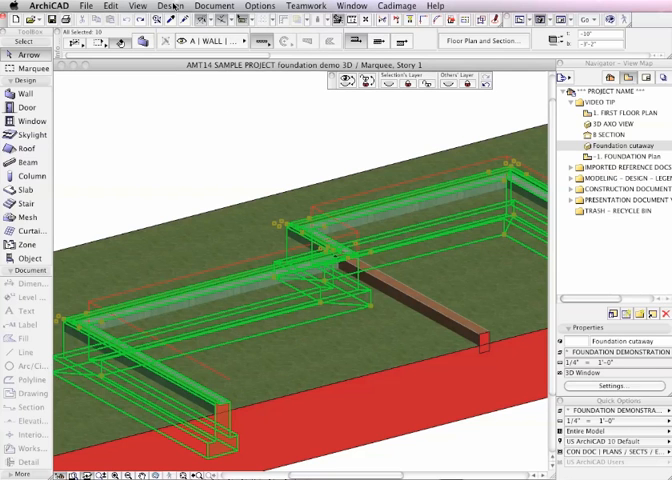
Step: Start a Solid Element Operation with plain Subtraction, then show the building section
click(168, 4)
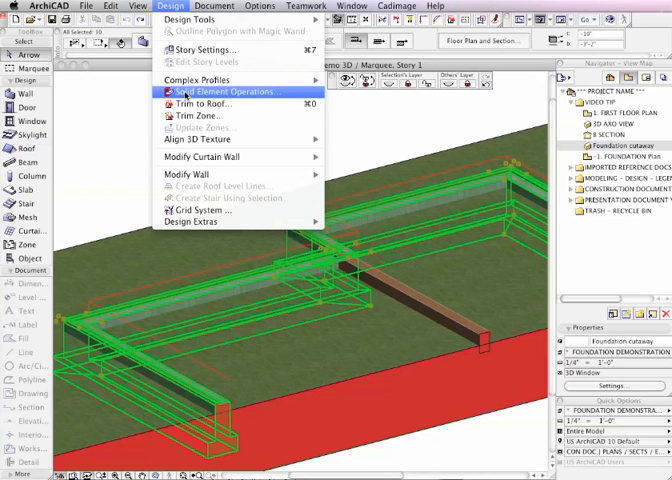
click(224, 92)
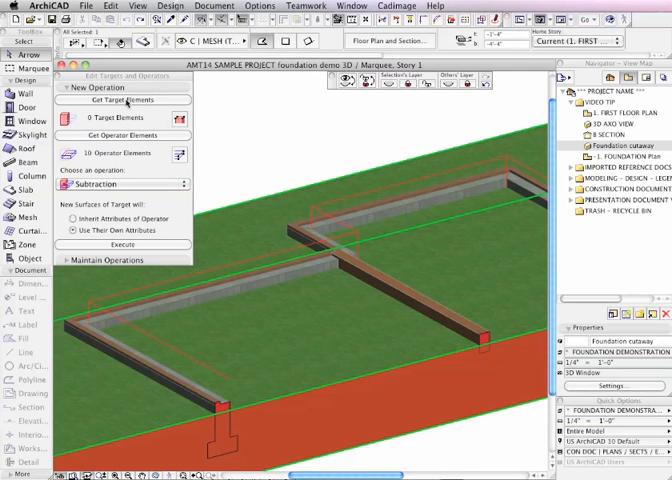
click(122, 184)
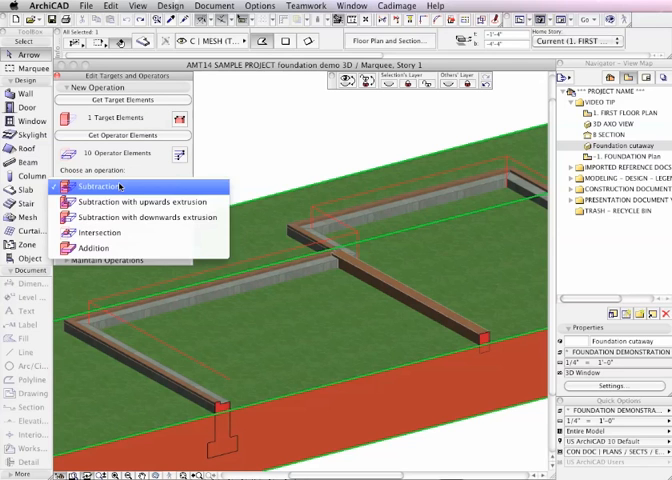
click(120, 186)
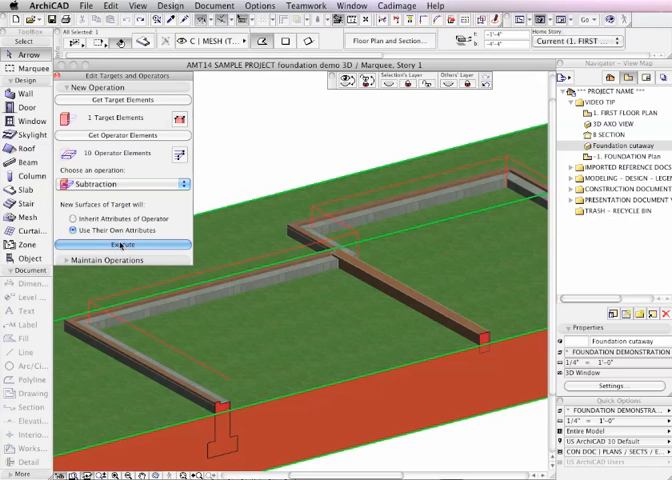
click(122, 244)
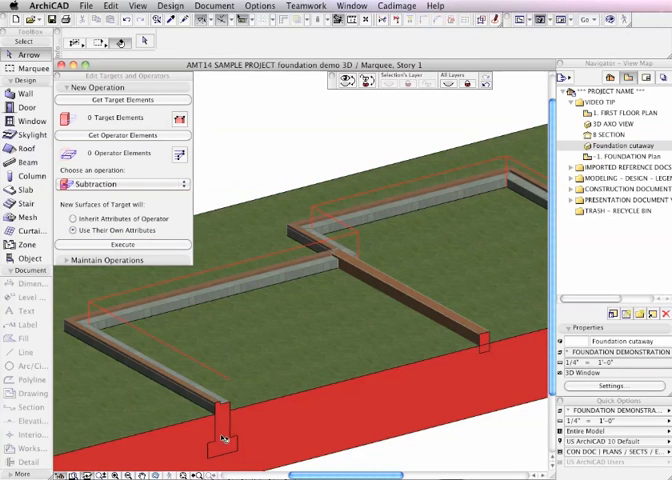
click(600, 134)
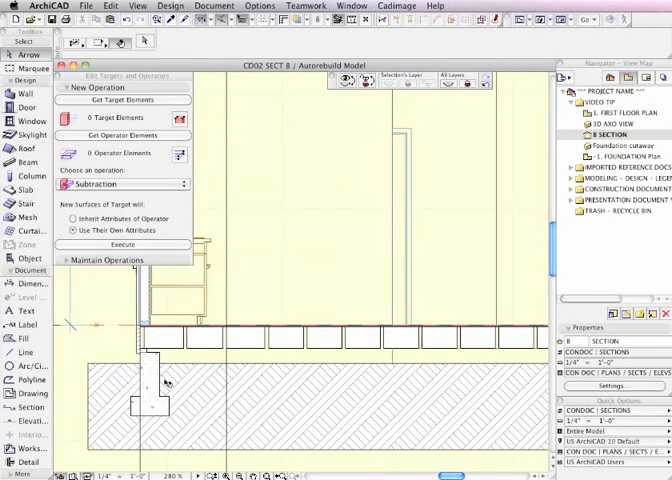
mouse_move(176, 400)
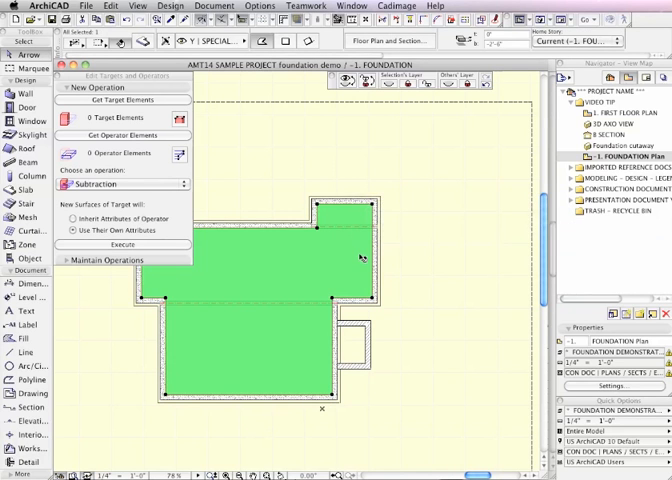
mouse_move(376, 258)
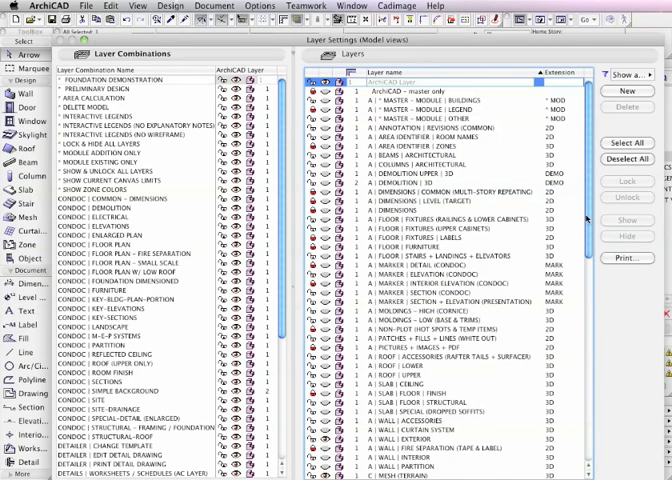
Step: Adjust a layer in Layer Settings and confirm with OK to return to the foundation plan
scroll(down, 3)
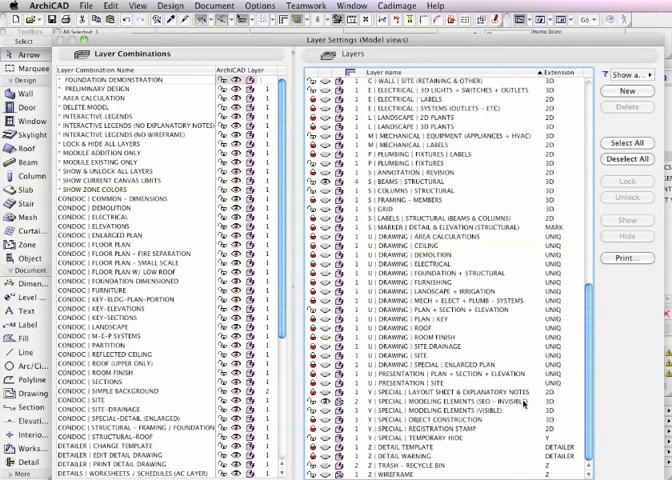
click(430, 402)
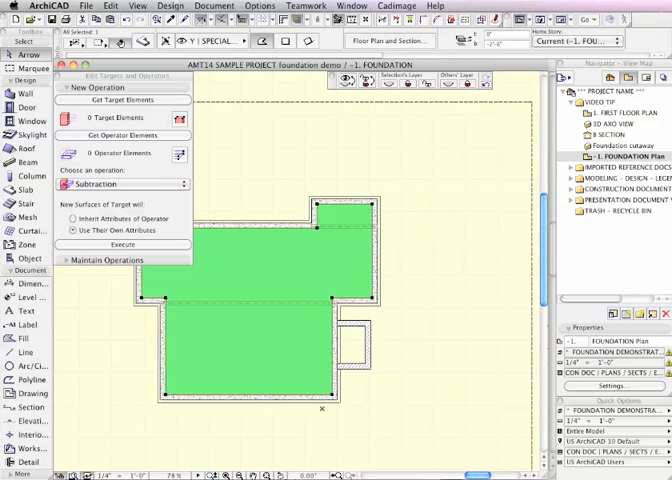
Step: Check the foundation and slab in 3D, then reach for the Design menu's complex profile commands
click(614, 144)
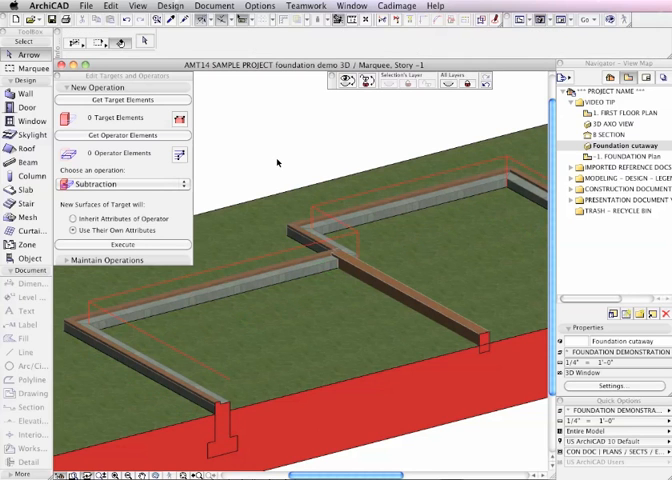
mouse_move(316, 210)
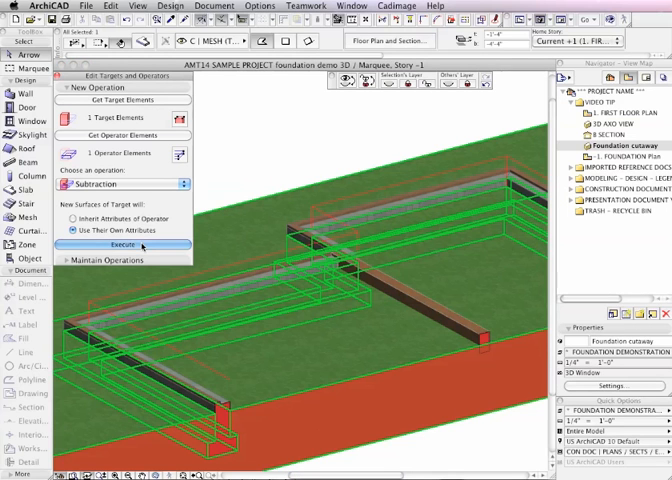
click(122, 244)
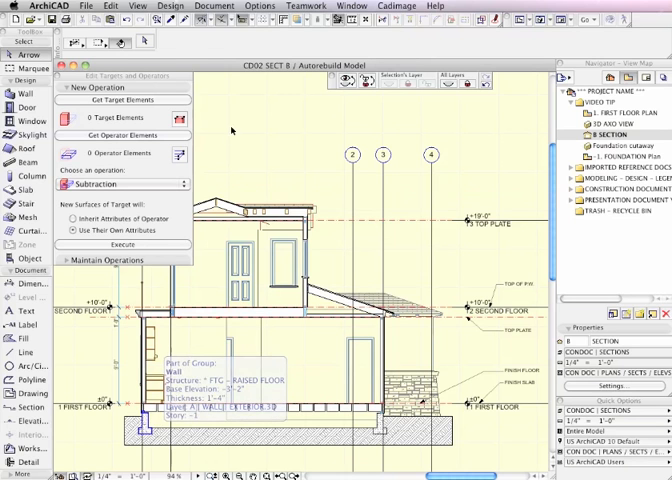
click(170, 4)
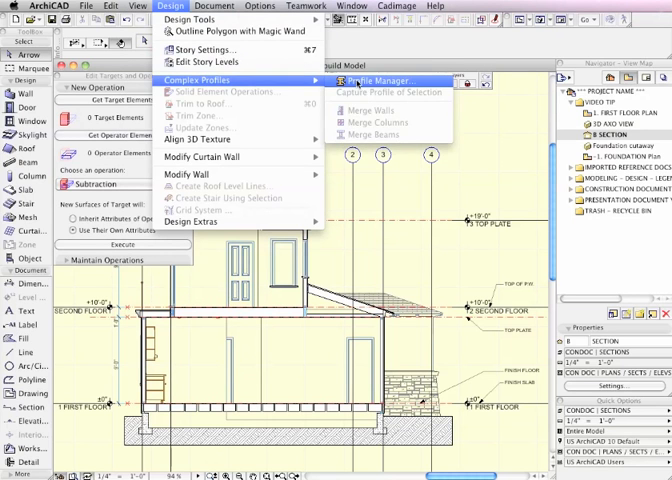
Step: Open the FTG - RAISED FLOOR profile for editing from the Profile Manager
click(378, 80)
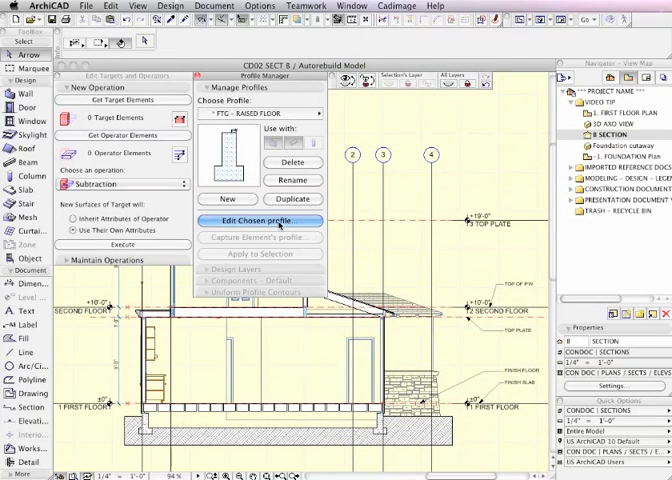
click(258, 220)
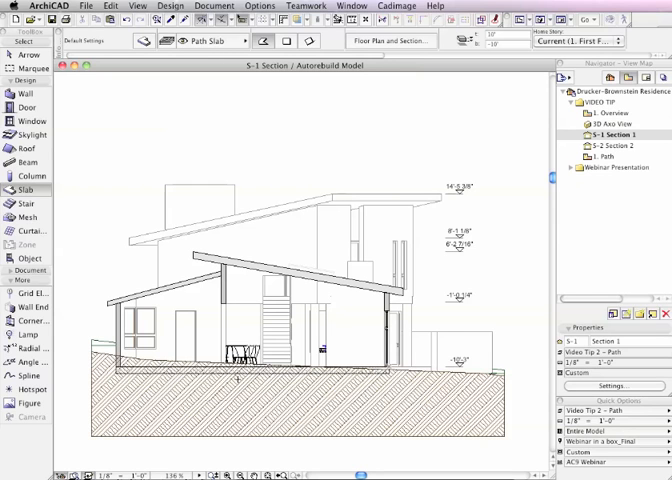
Step: Select the house slab in the Drucker-Brownstein Residence section
click(250, 372)
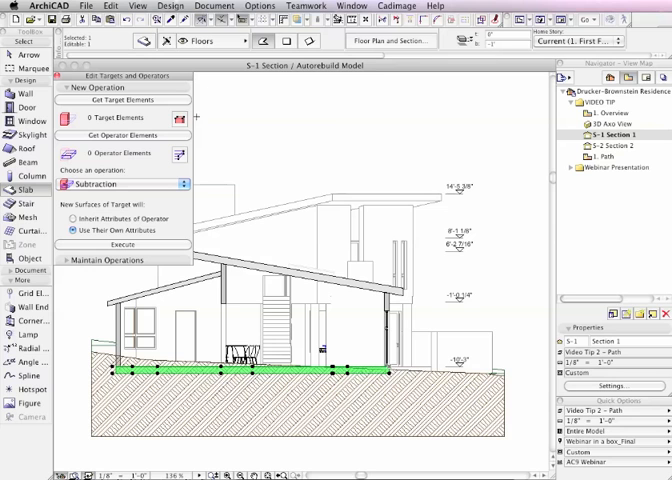
Step: Set the house slab as operator and run the upward-extruded subtraction on the terrain
click(122, 134)
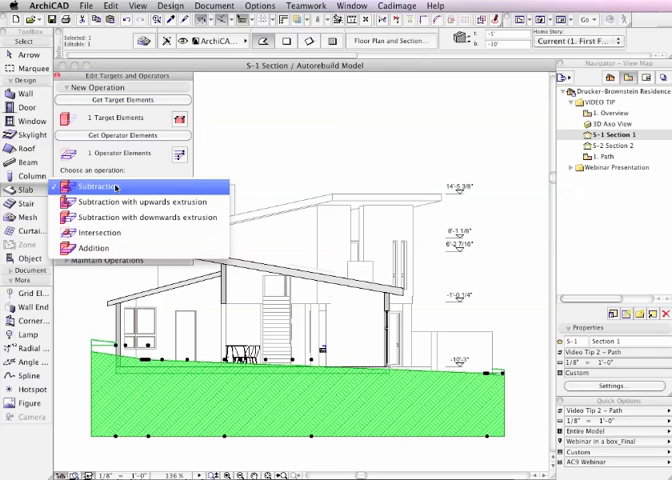
mouse_move(140, 202)
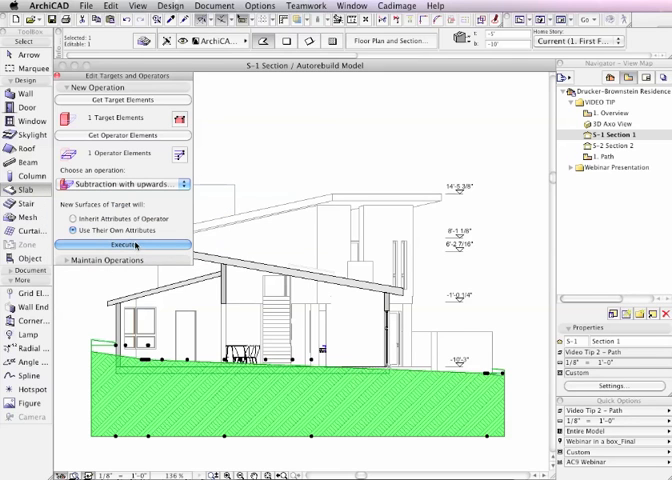
click(122, 244)
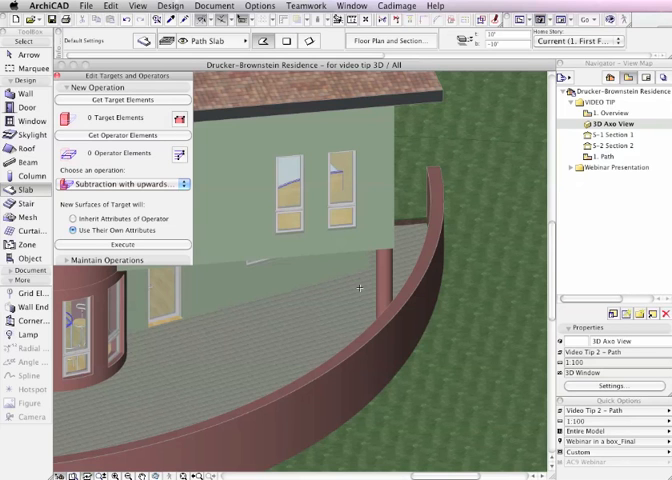
mouse_move(206, 462)
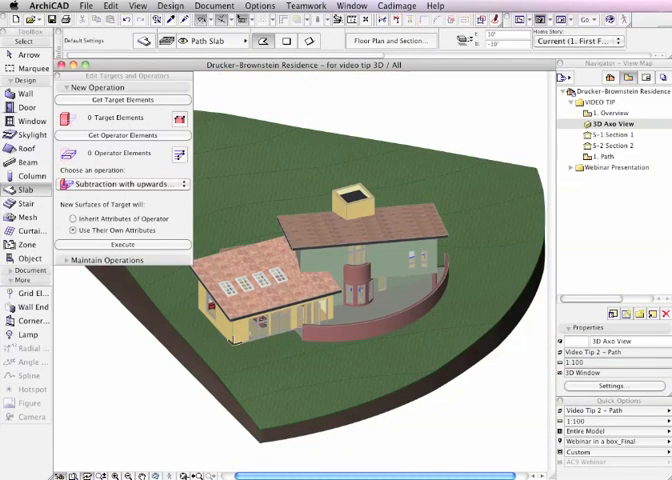
mouse_move(380, 180)
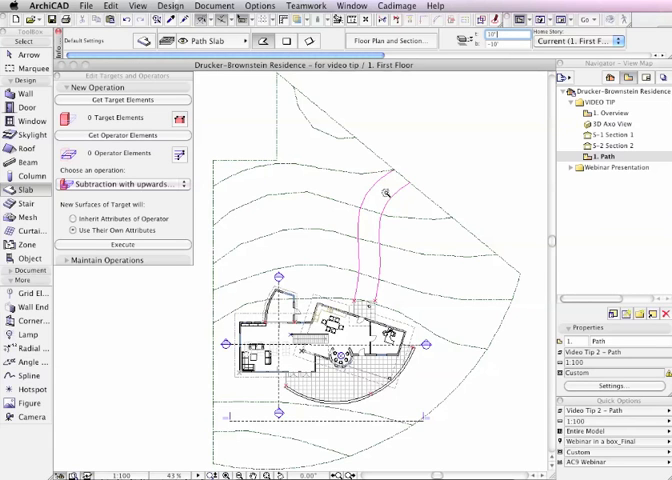
Step: Select the curving path slab on the first floor plan
click(370, 200)
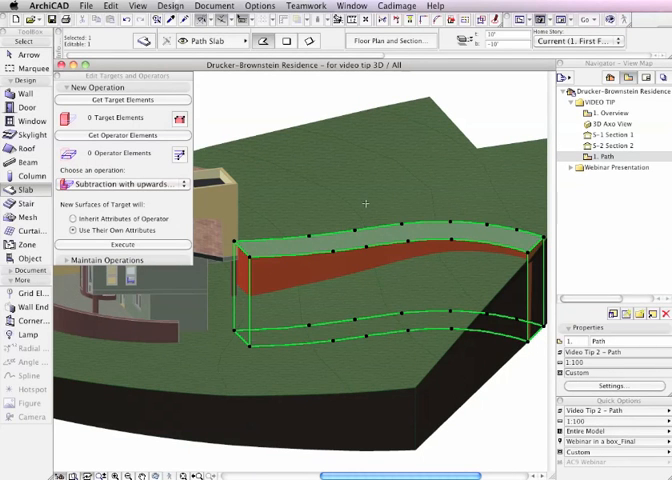
mouse_move(128, 104)
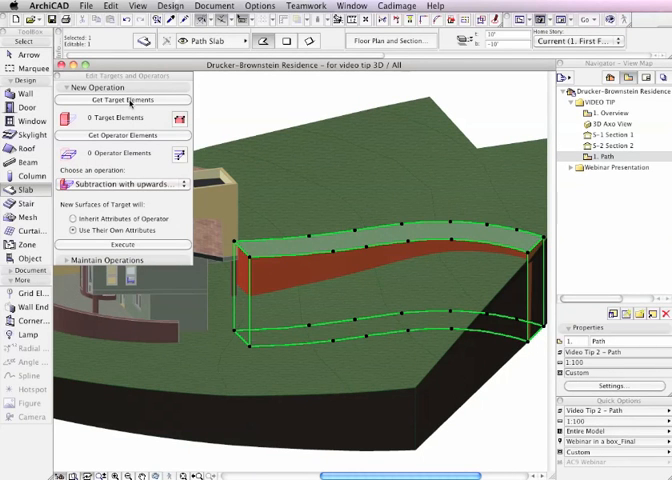
Step: Register the path slab as operator and execute Subtraction with upwards extrusion on the terrain mesh
click(120, 100)
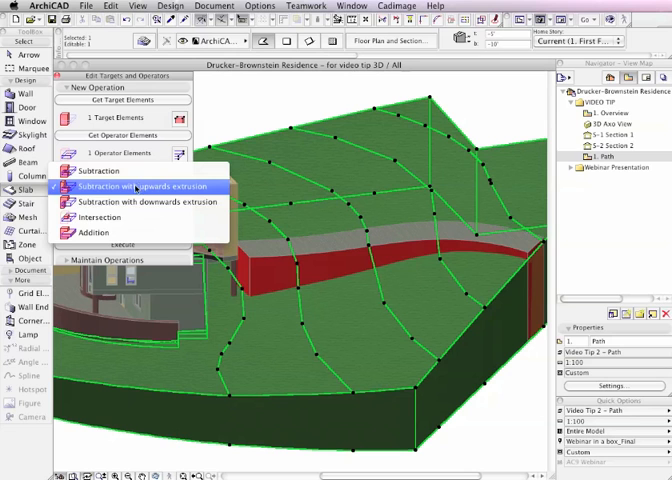
click(100, 216)
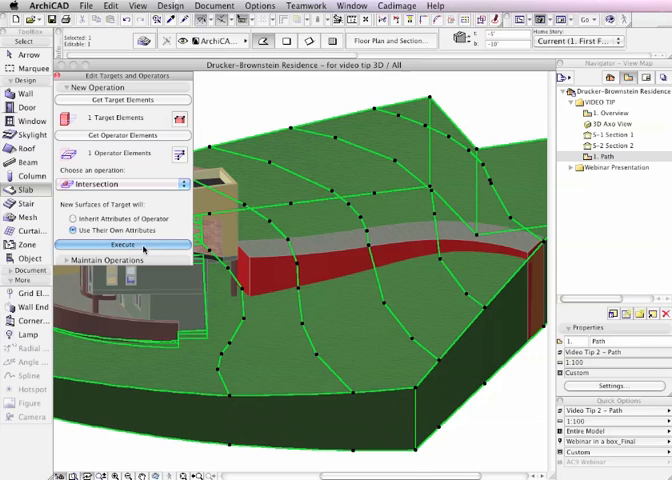
click(122, 244)
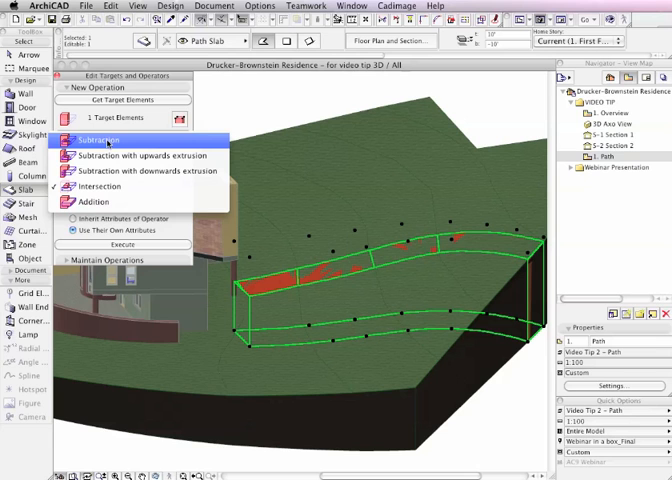
Step: Set the path slab's operation on the terrain to plain Subtraction
click(96, 140)
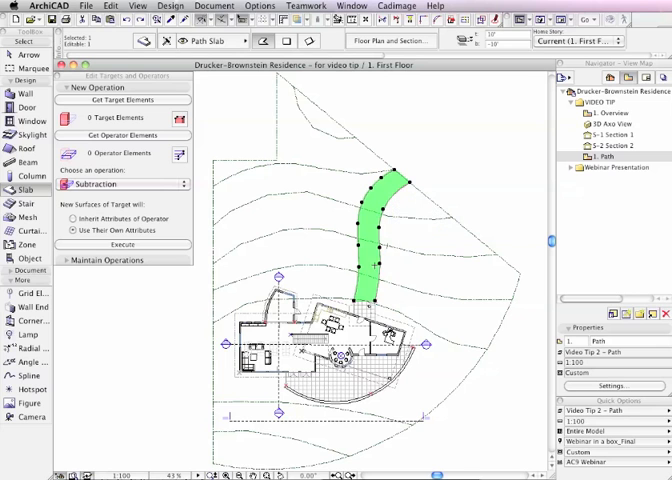
mouse_move(360, 256)
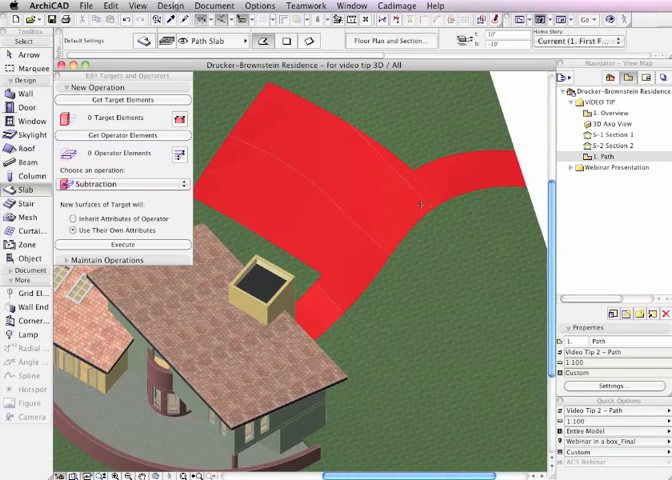
mouse_move(530, 130)
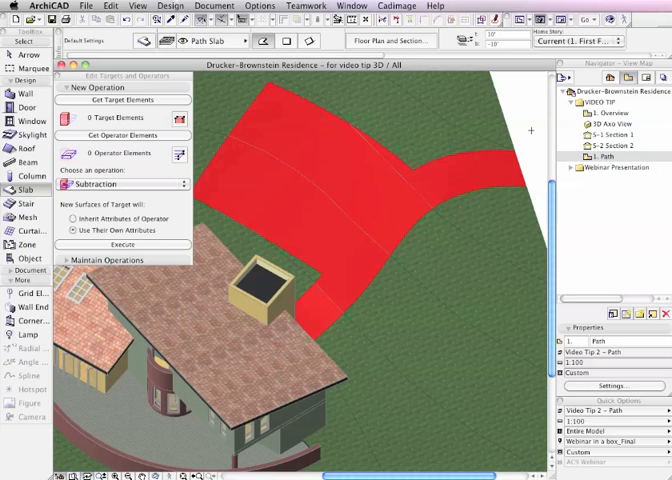
mouse_move(530, 136)
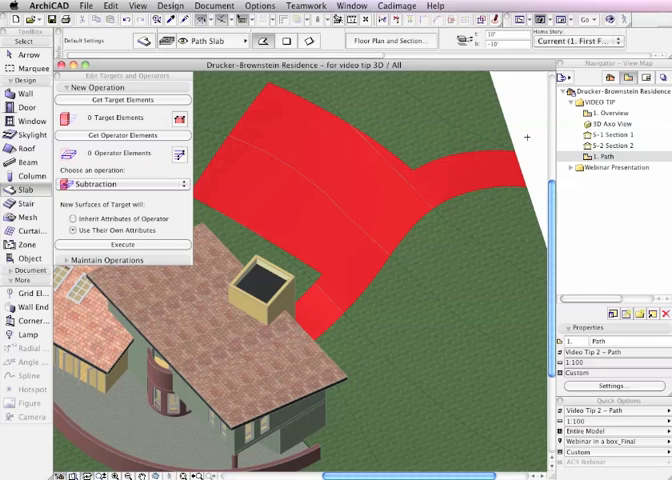